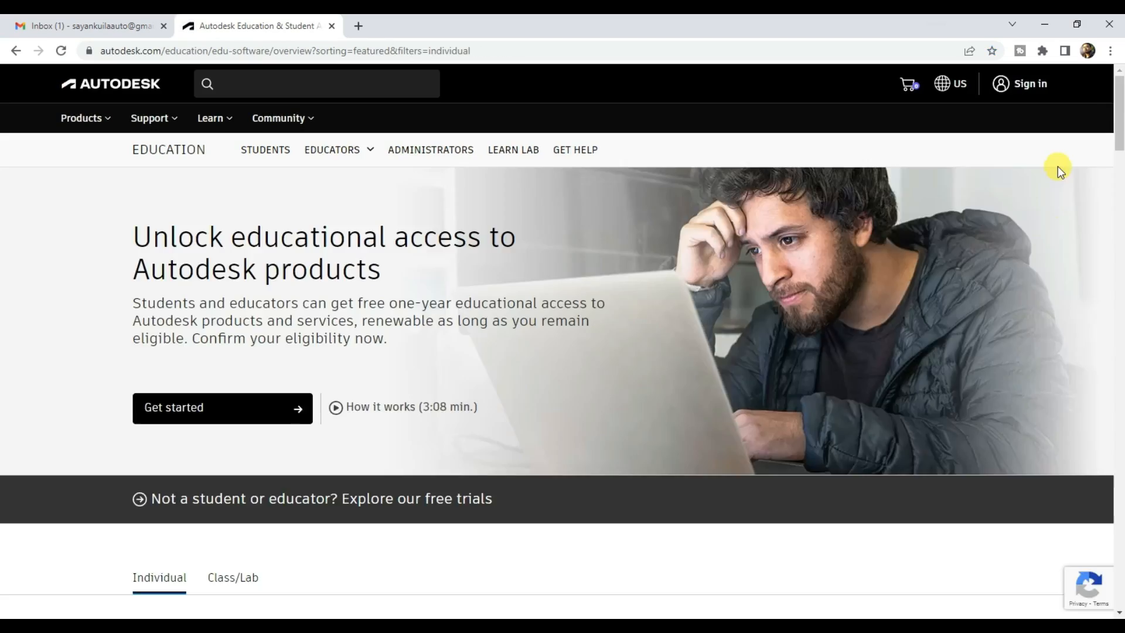
- Bring up the Autodesk sign-in page from the Education site header
left_click(1030, 83)
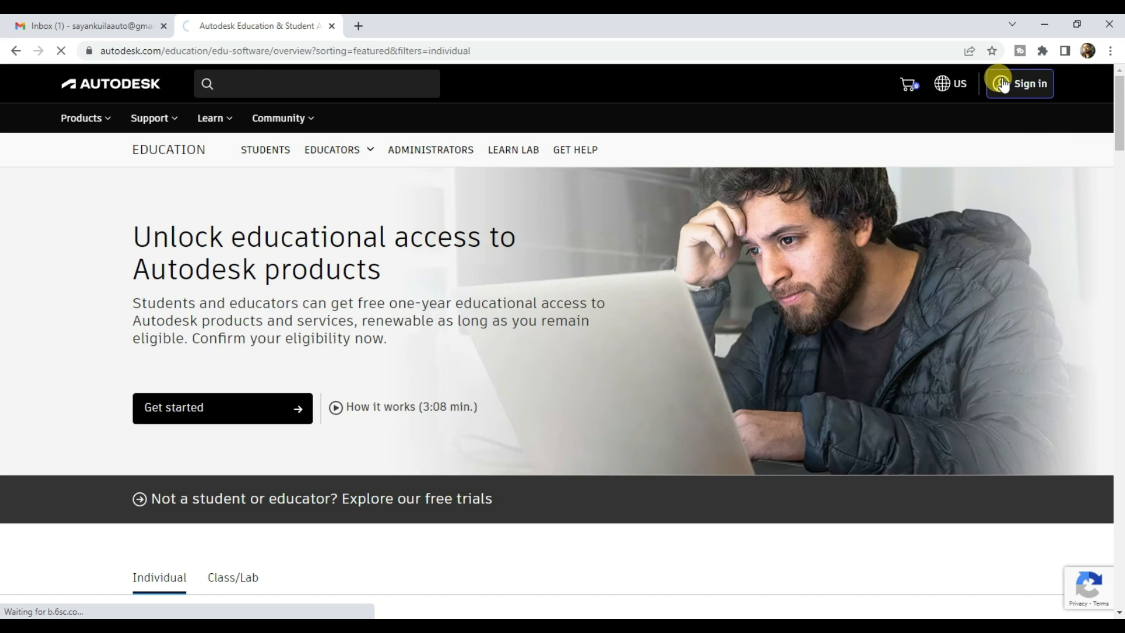
left_click(1028, 83)
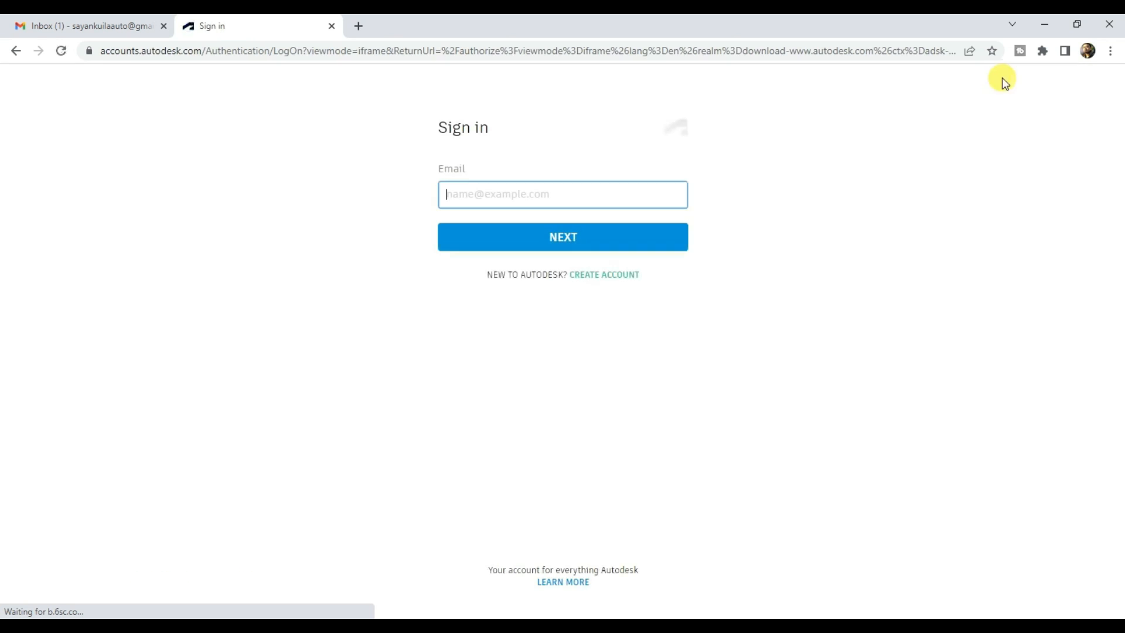
mouse_move(564, 177)
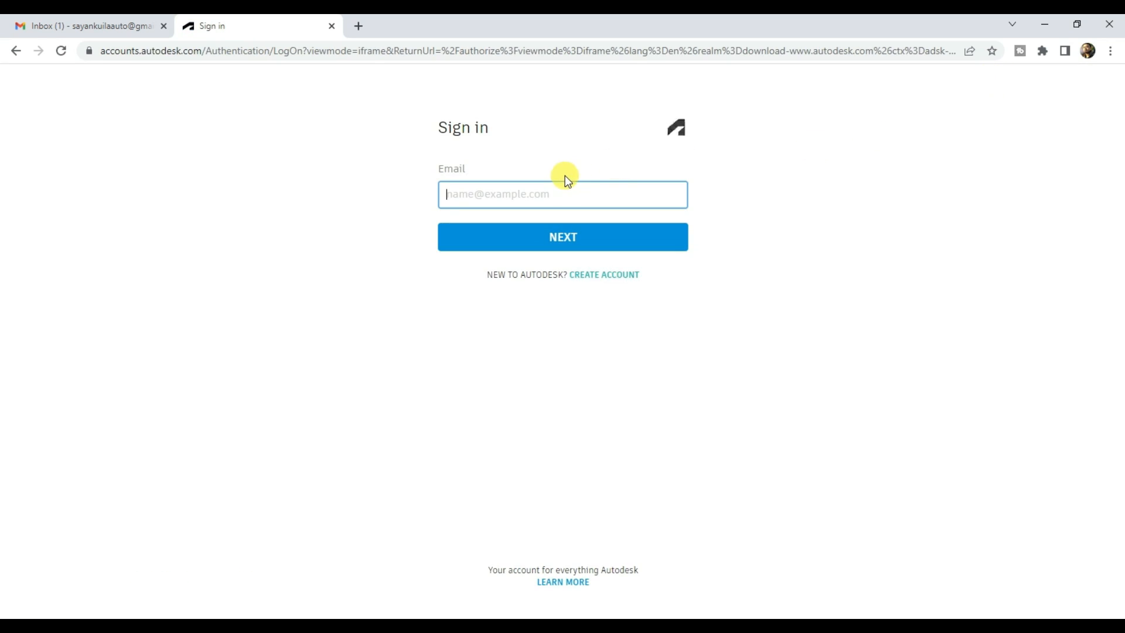
mouse_move(613, 228)
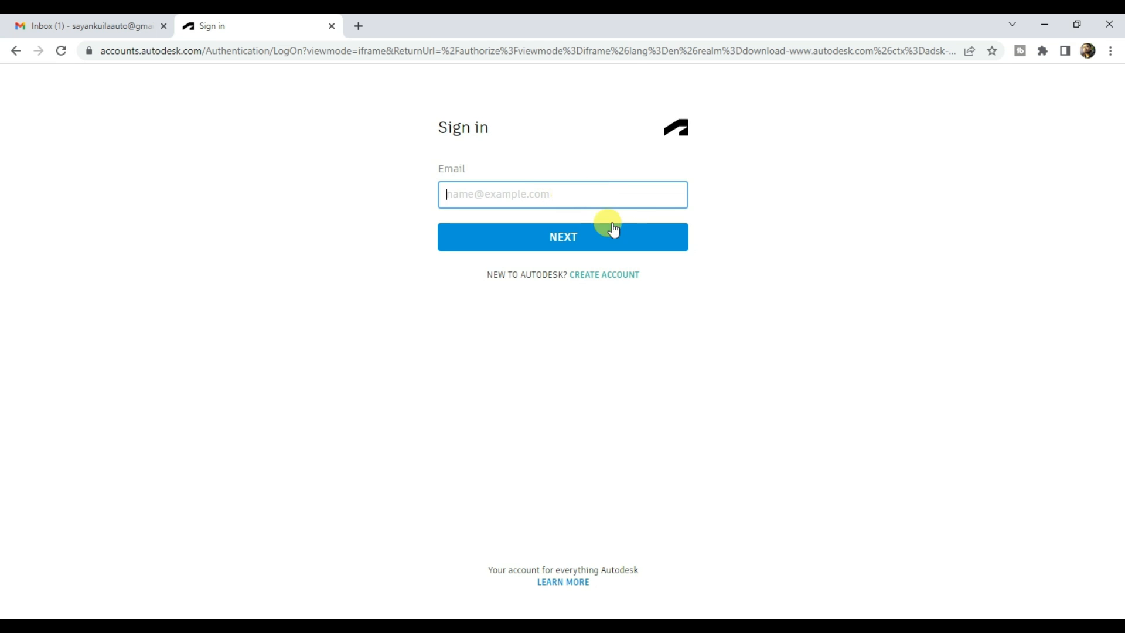
mouse_move(609, 287)
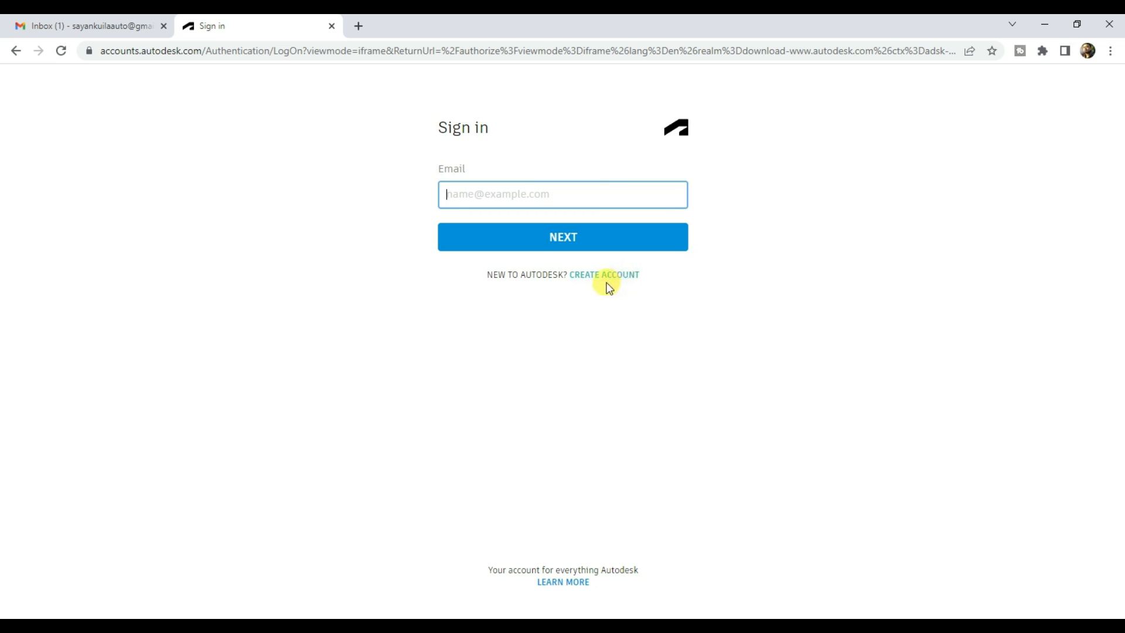
- Create a new Autodesk account with name, email and password, accepting the Terms of Use
left_click(604, 274)
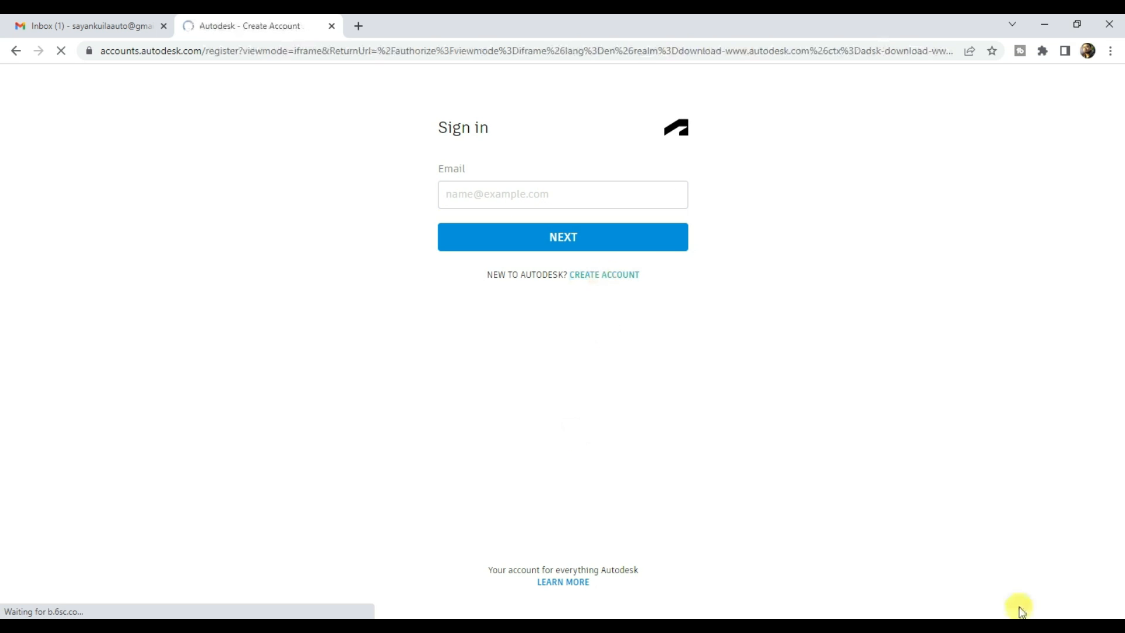
left_click(604, 274)
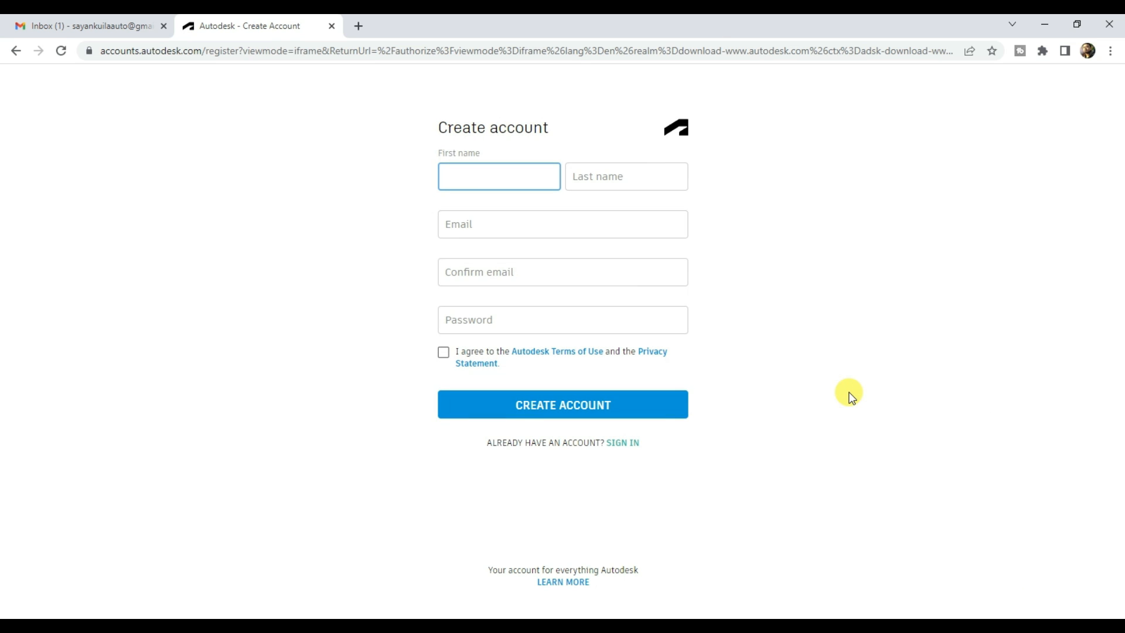
left_click(443, 352)
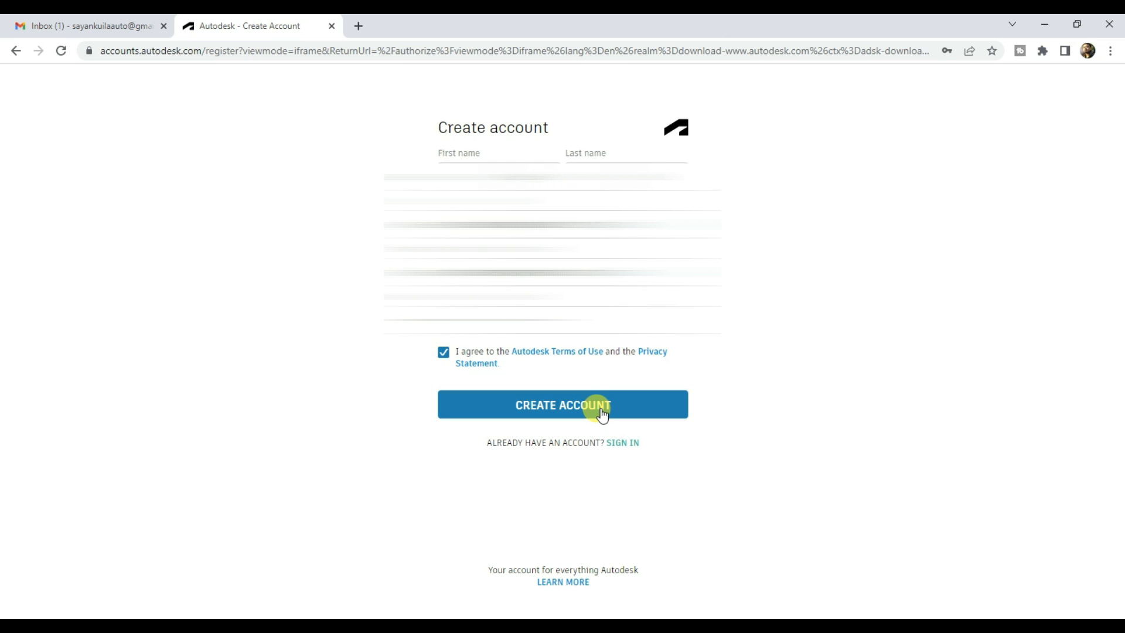
left_click(563, 404)
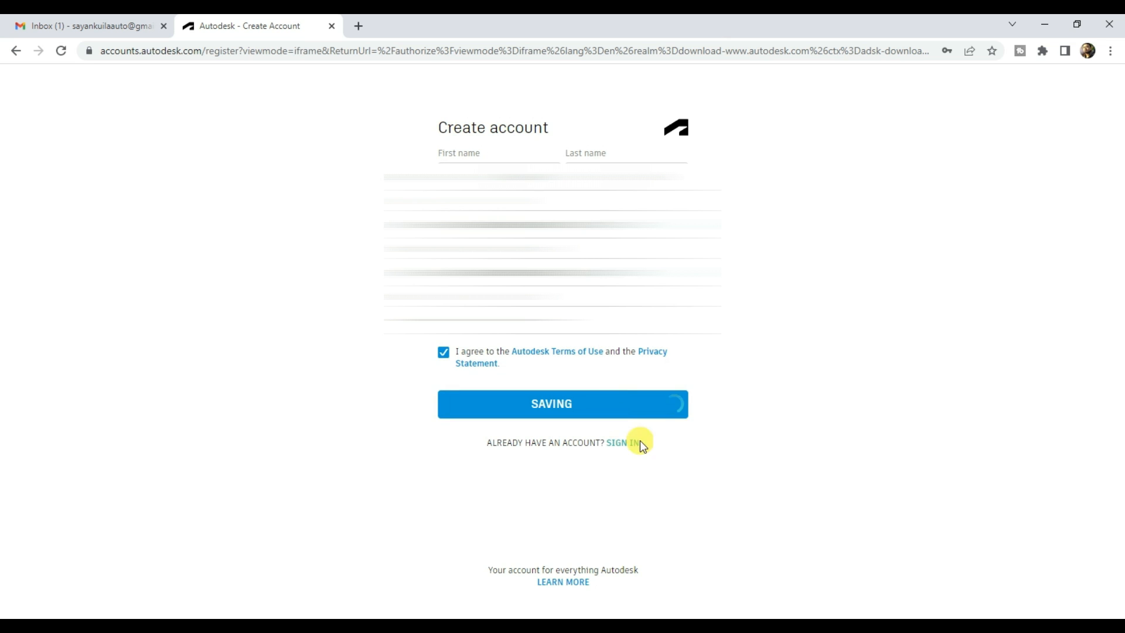
left_click(563, 403)
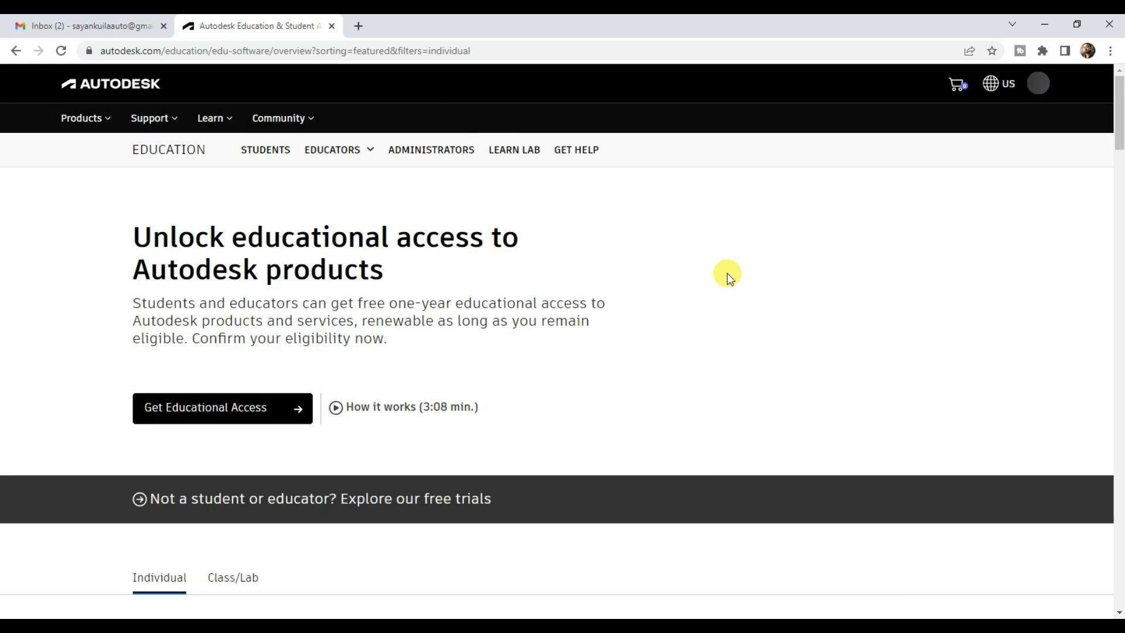
- Set the educational role to Student and the institution country to India on the eligibility form
scroll("down", 3)
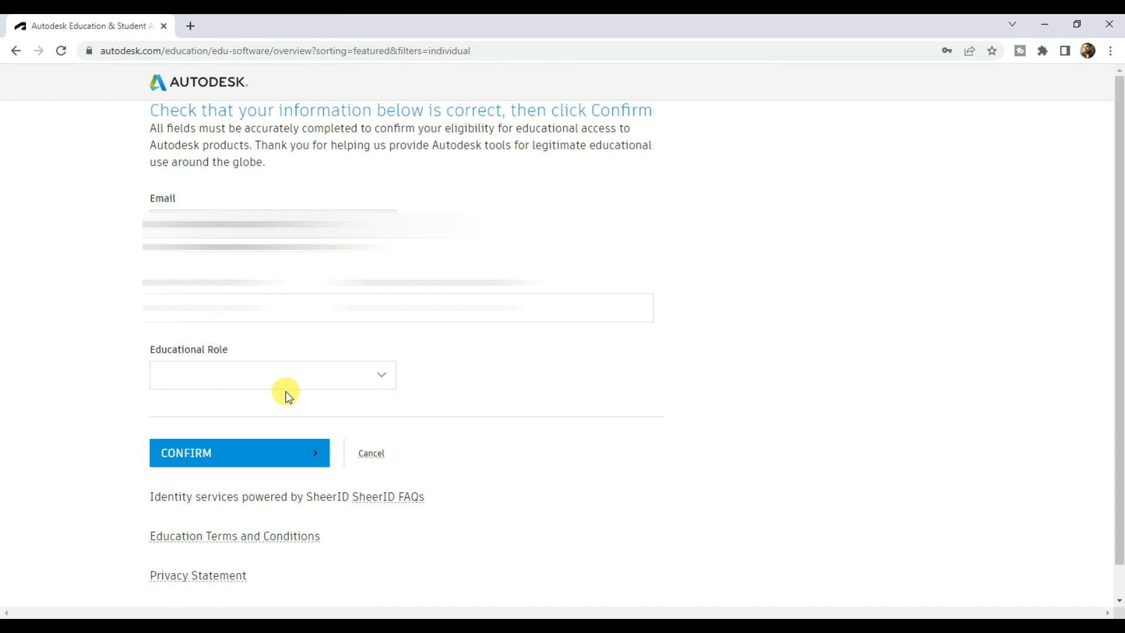
left_click(273, 374)
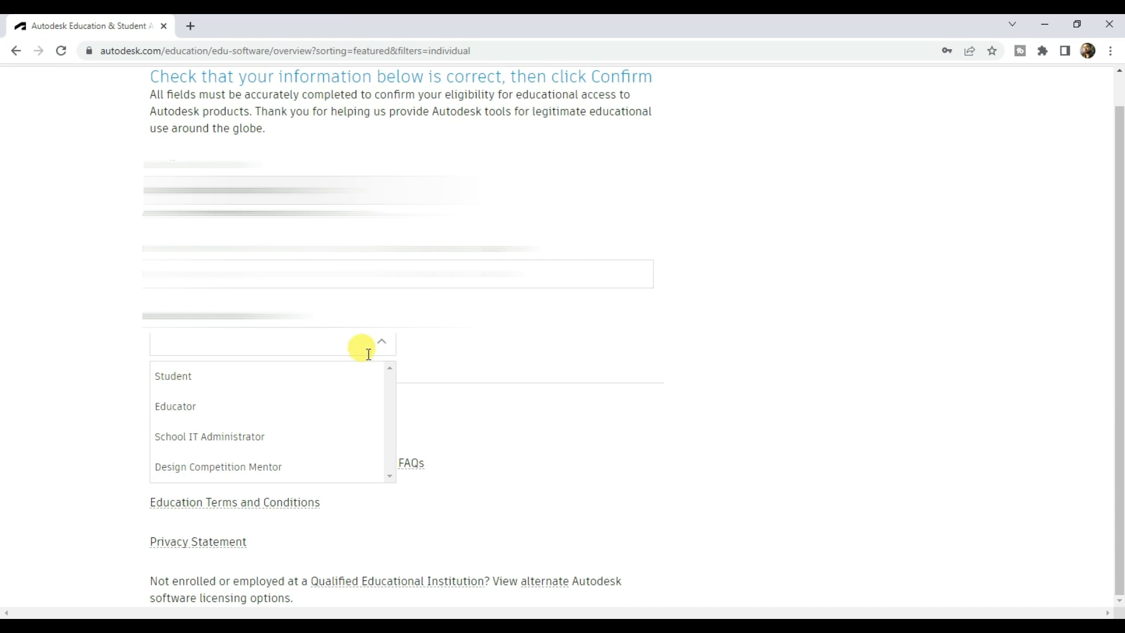
left_click(172, 375)
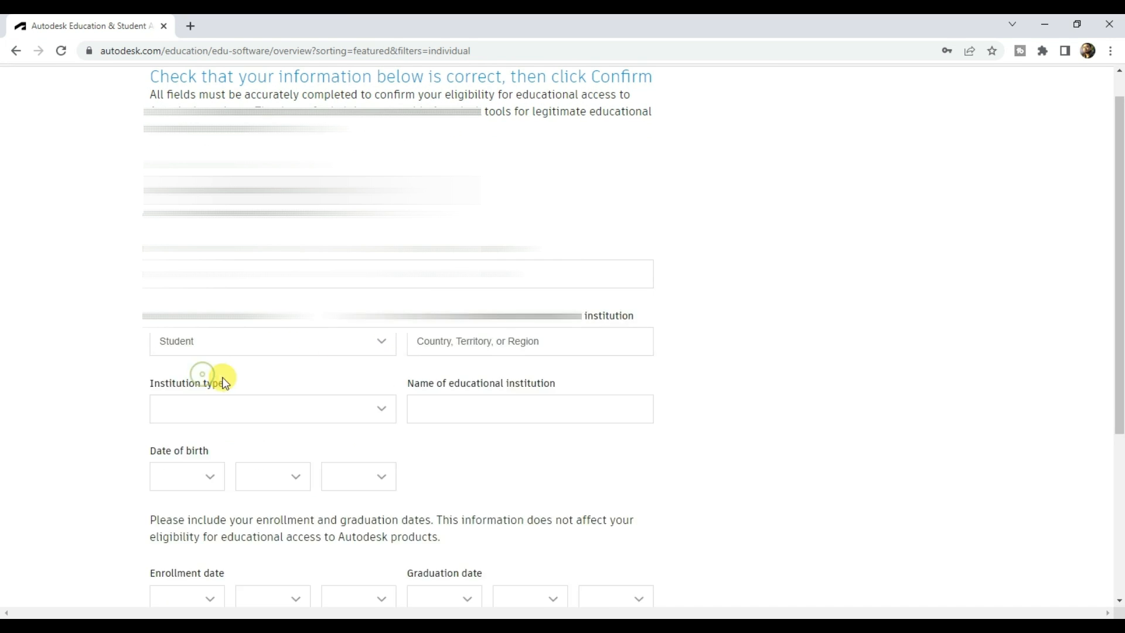
left_click(530, 341)
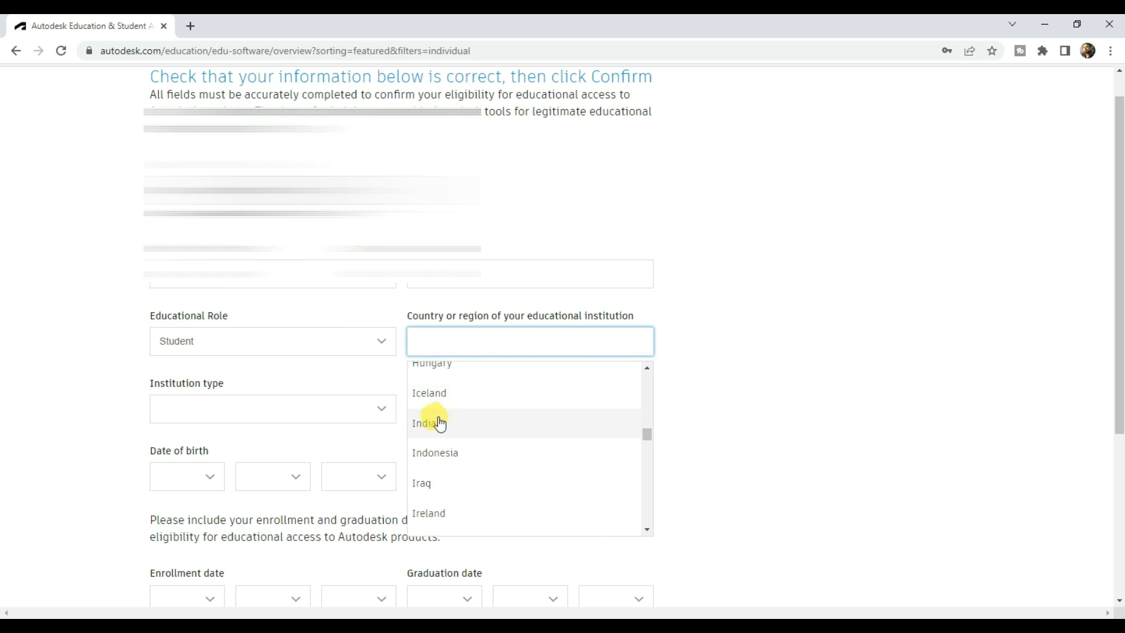
left_click(429, 423)
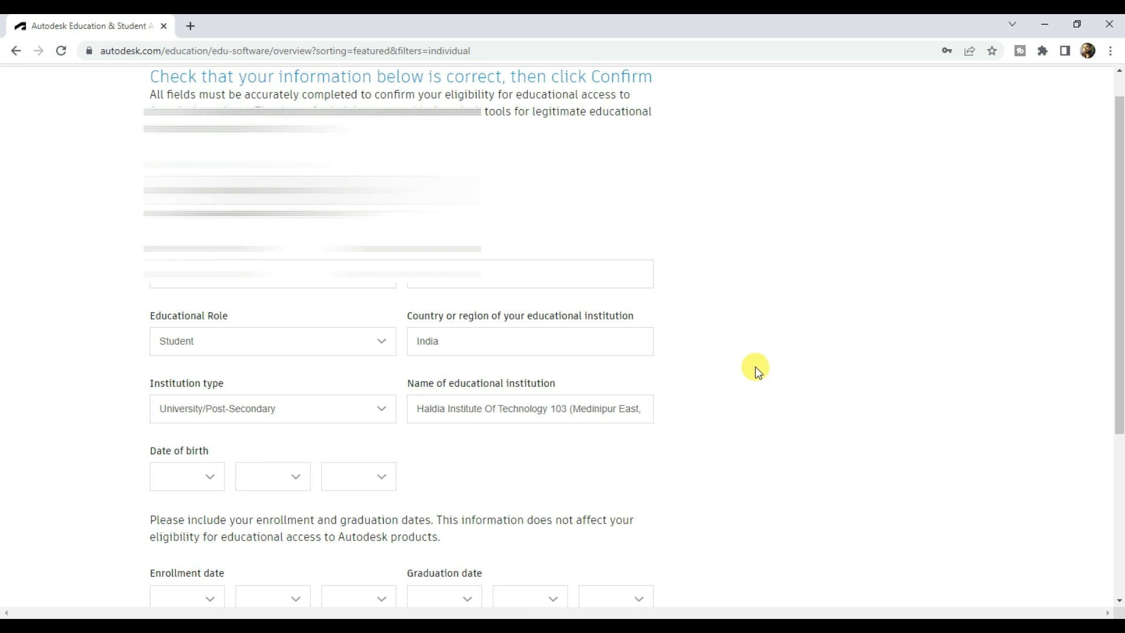
scroll("down", 3)
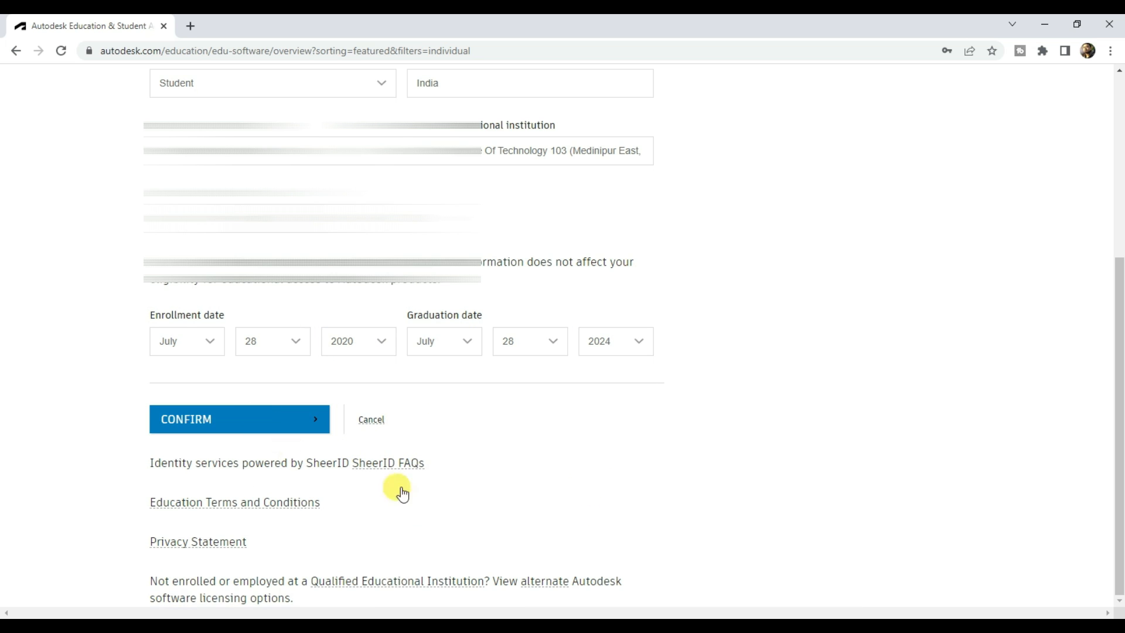
- Confirm the eligibility details, attach a school enrollment document and submit it for verification
left_click(239, 420)
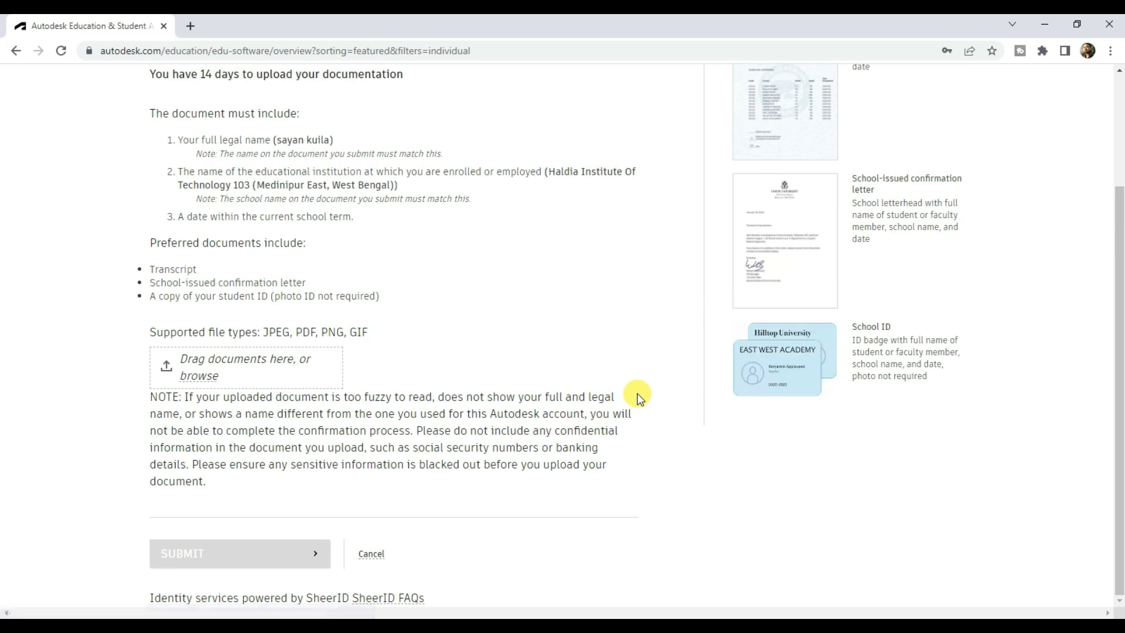
mouse_move(203, 380)
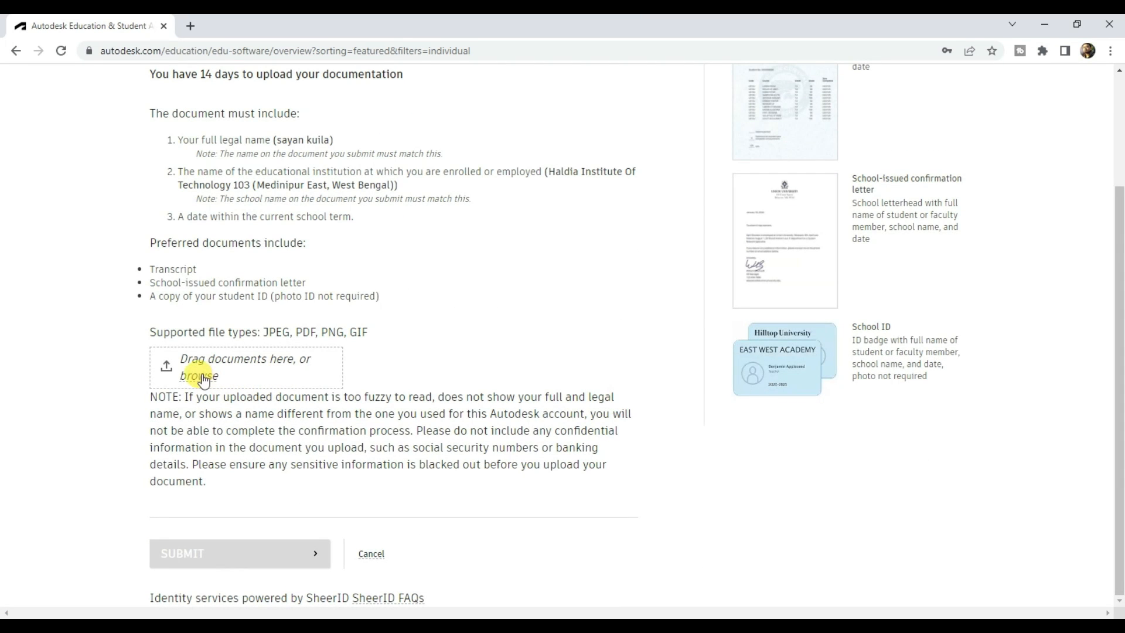
left_click(198, 375)
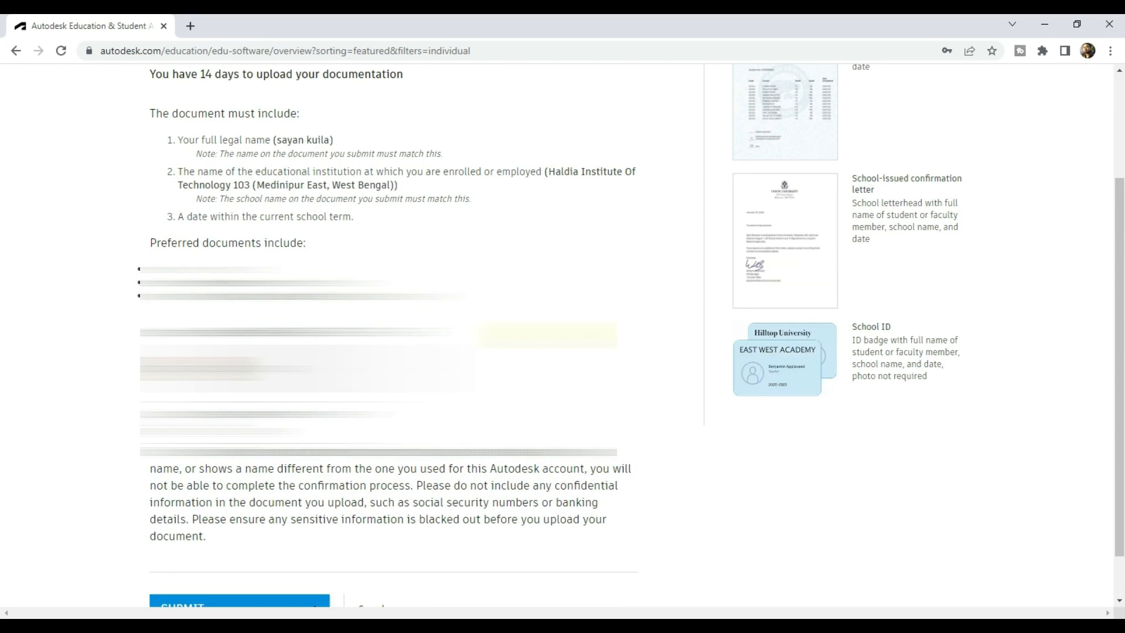
scroll("down", 3)
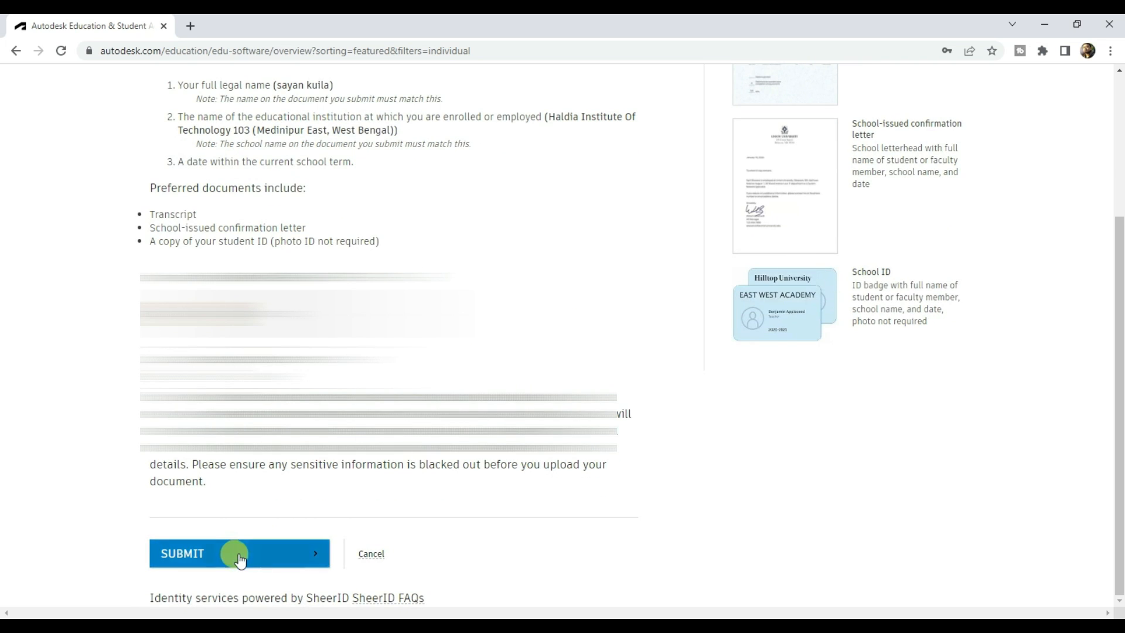
left_click(239, 552)
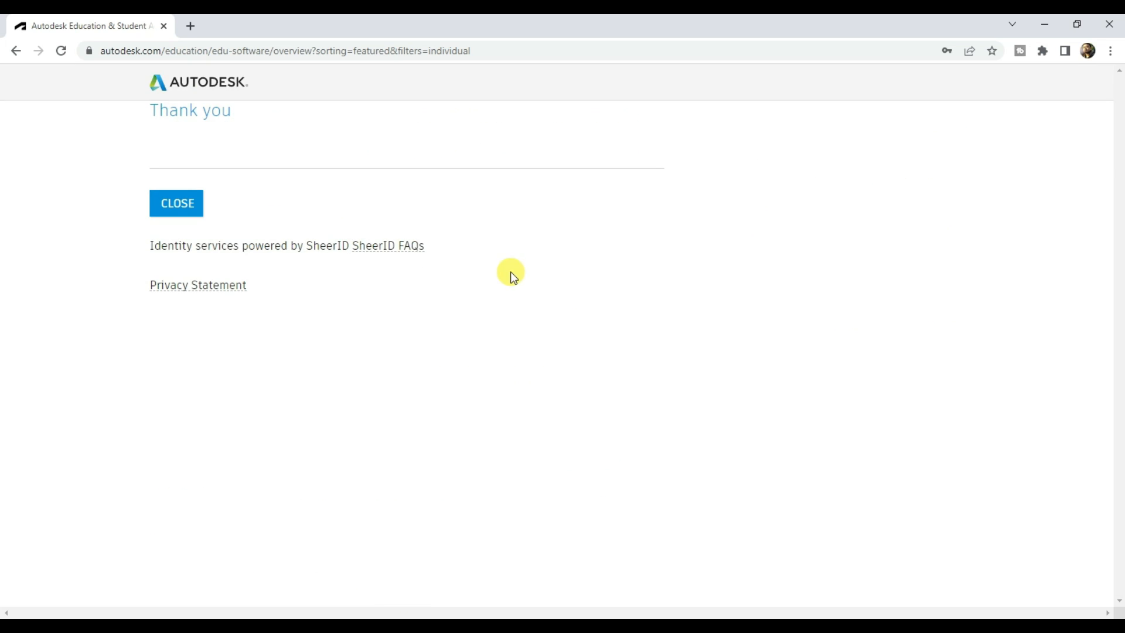
- Start installing AutoCAD for Windows, version 2024, English, and accept the terms of use
left_click(177, 203)
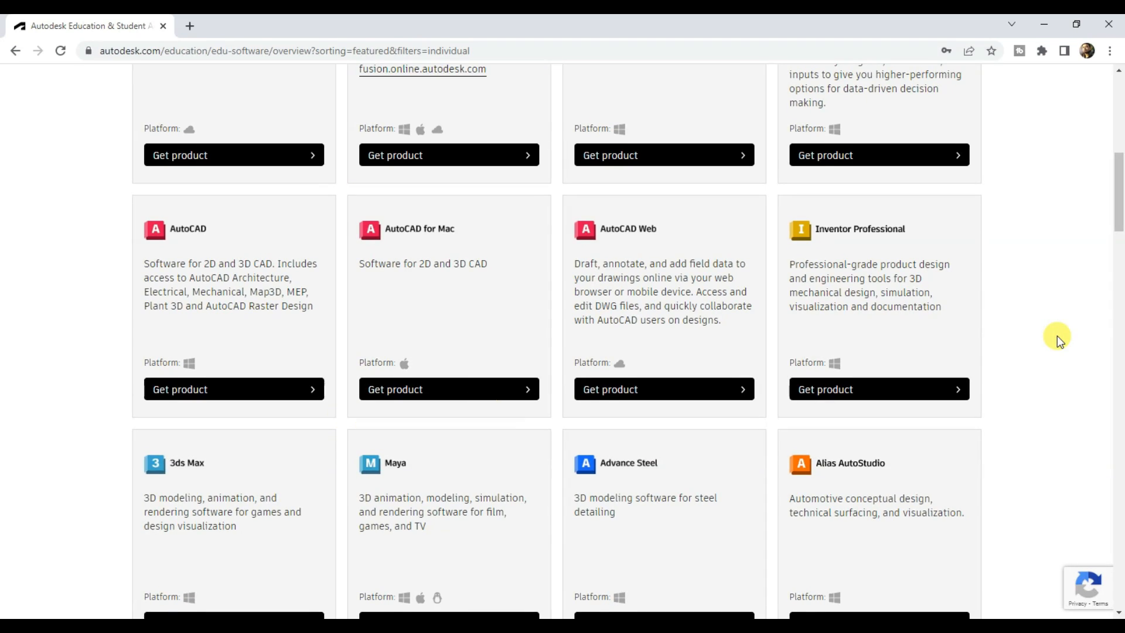
left_click(234, 389)
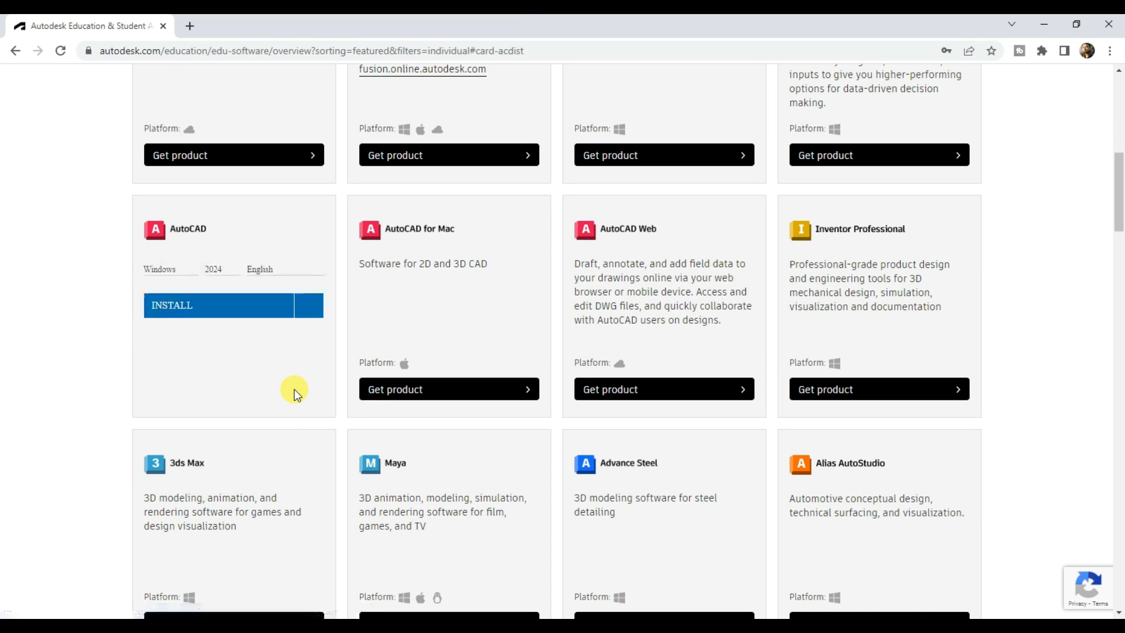
left_click(223, 268)
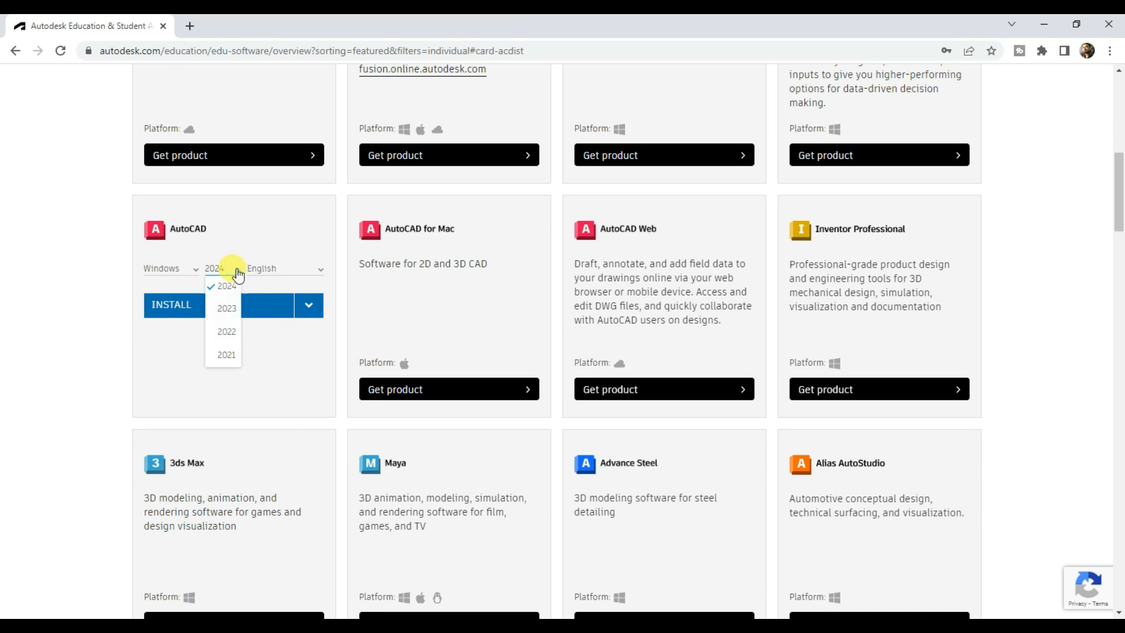
left_click(223, 286)
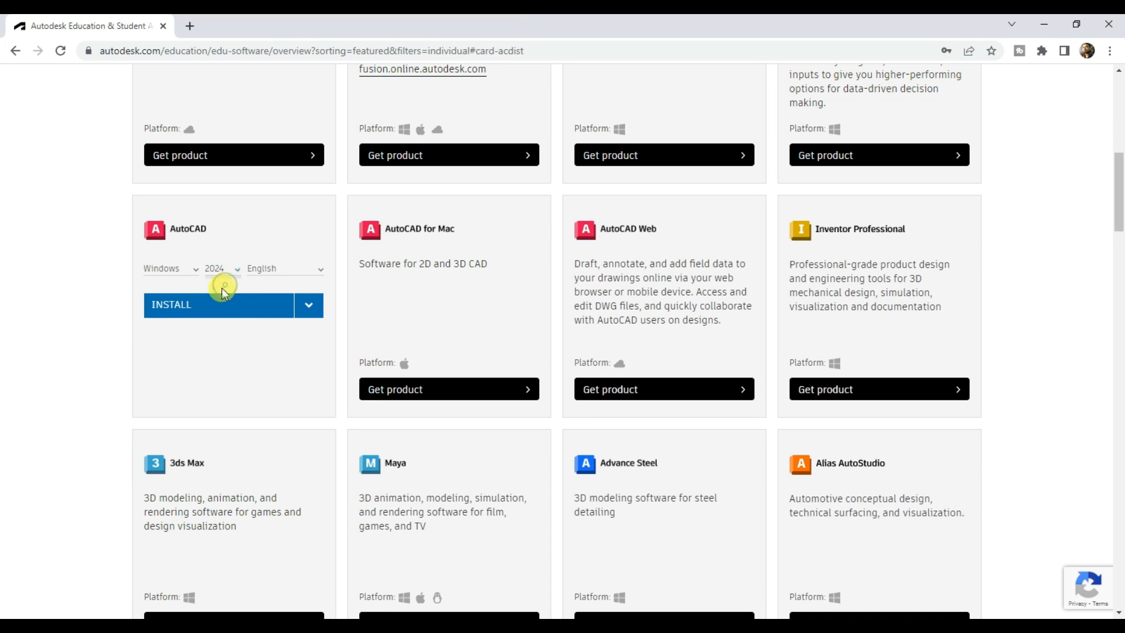
left_click(218, 304)
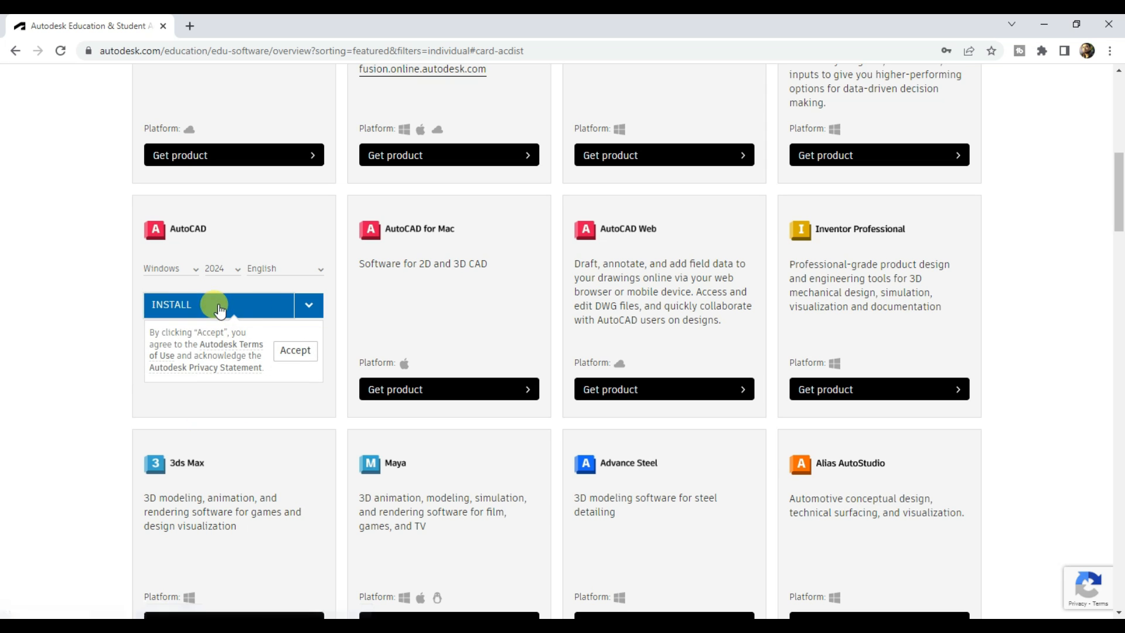
left_click(294, 350)
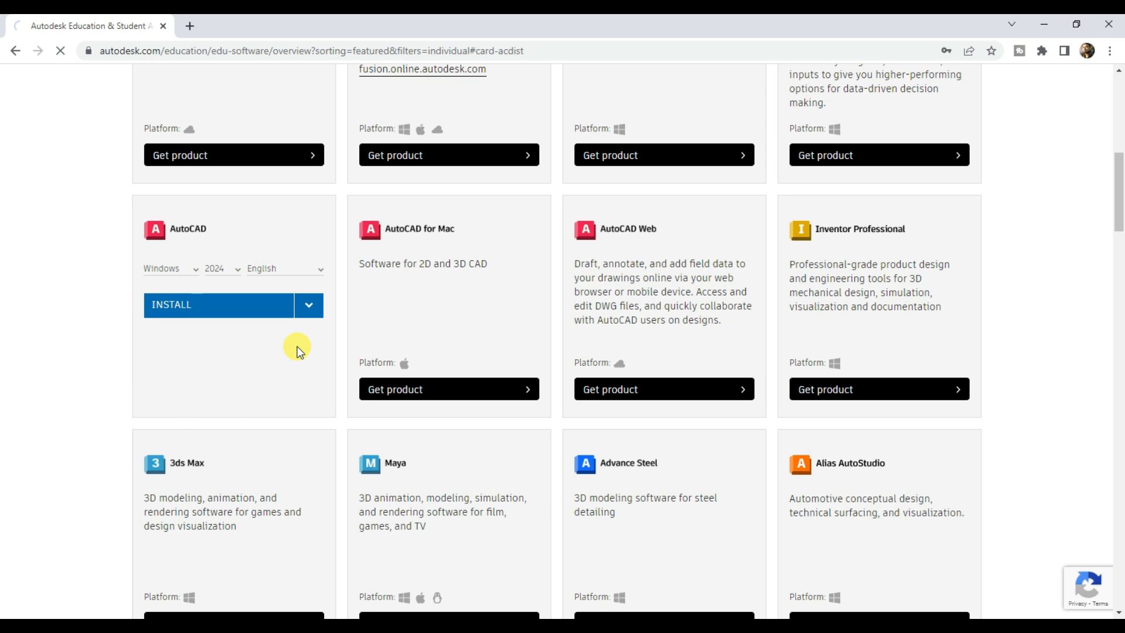
left_click(218, 304)
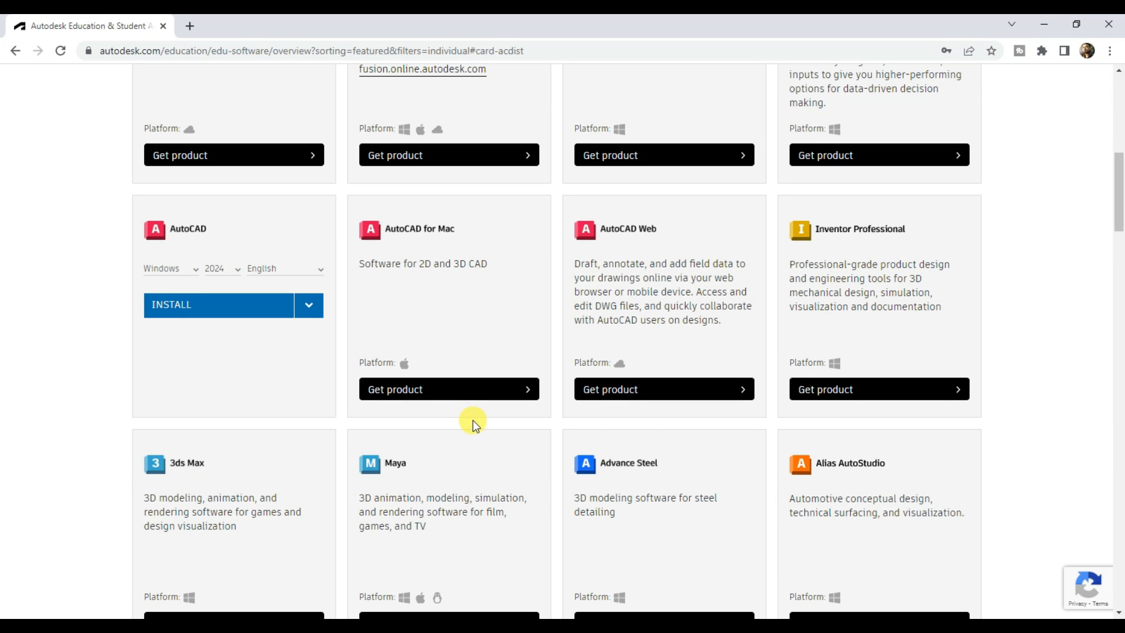
- Install AutoCAD 2024 to the F:\INSTALLATION\AUTOCAD 2024 folder
left_click(218, 305)
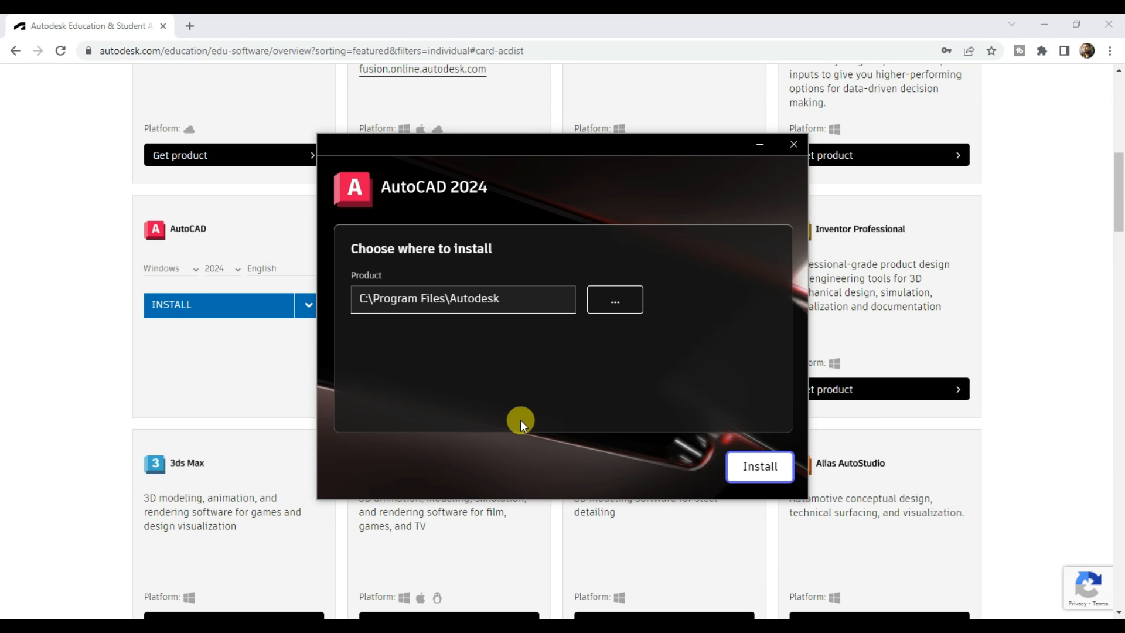
mouse_move(614, 299)
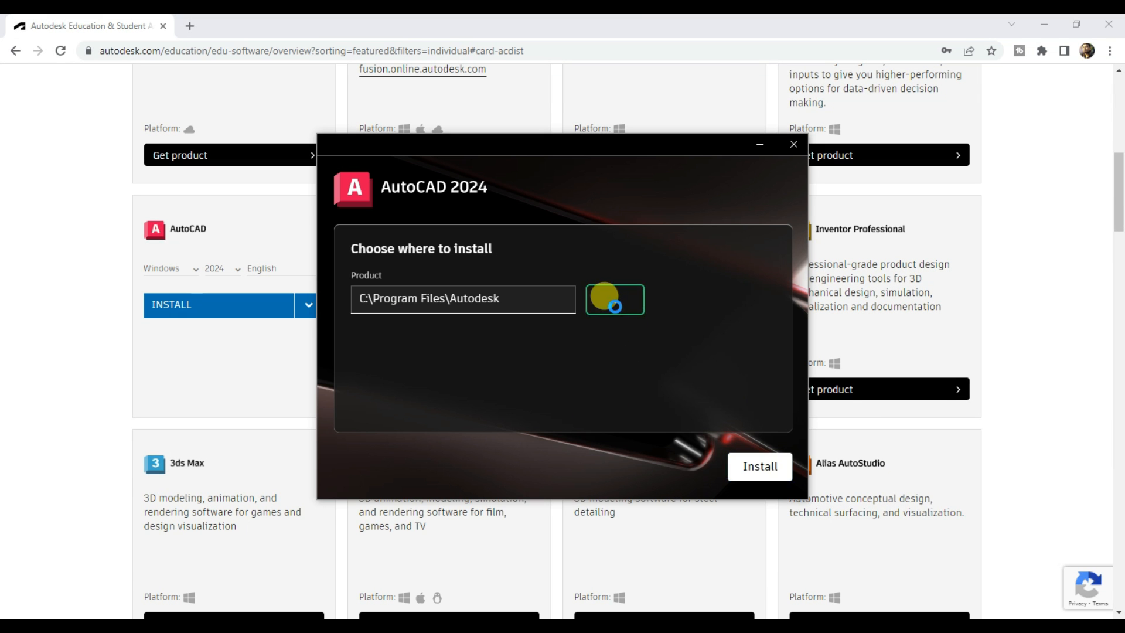
left_click(614, 299)
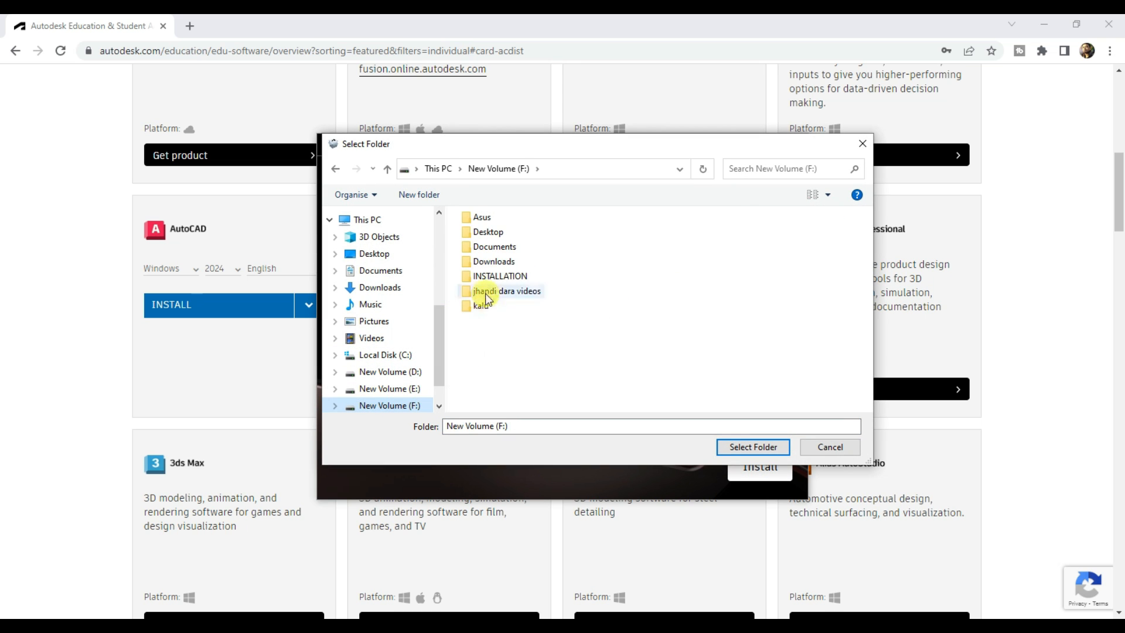
left_click(752, 446)
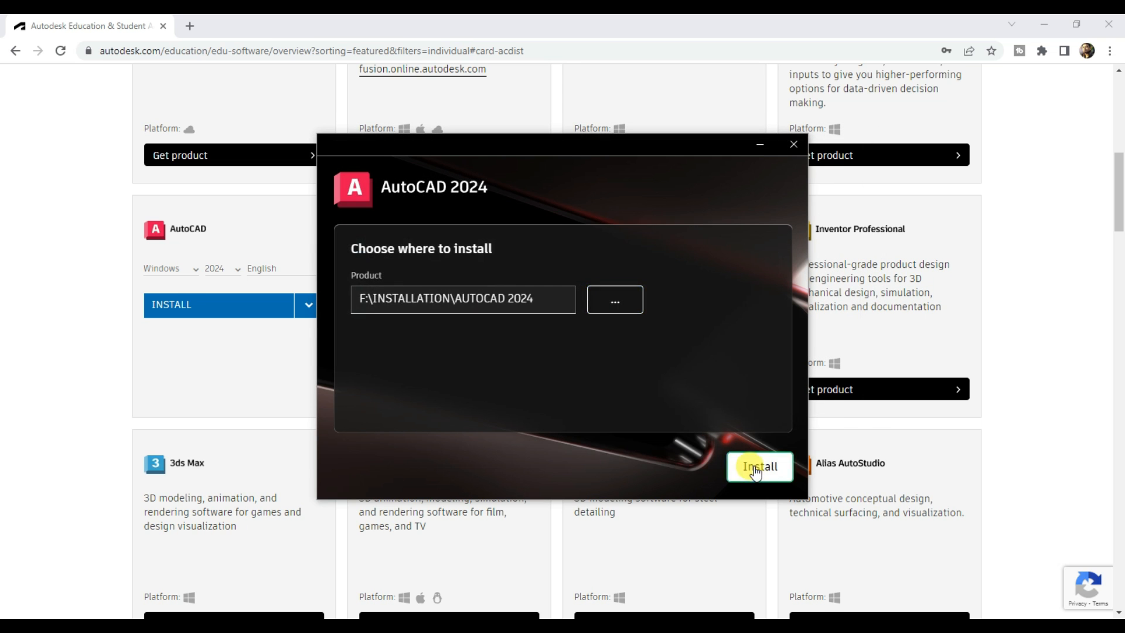
left_click(758, 467)
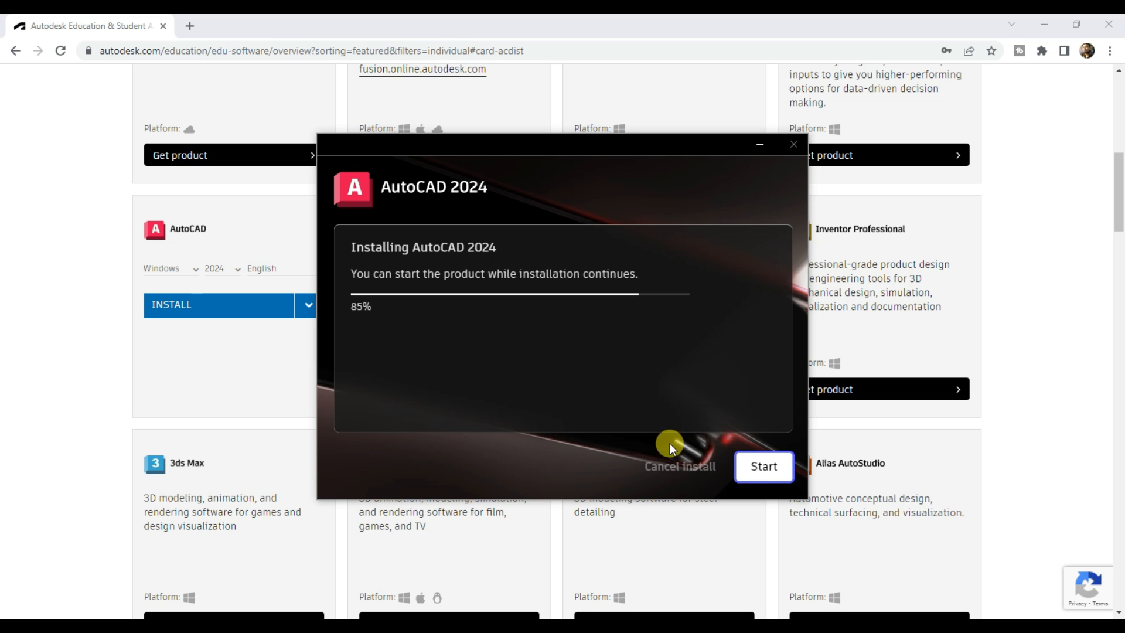
- Launch AutoCAD and begin signing in with an Autodesk ID
left_click(763, 466)
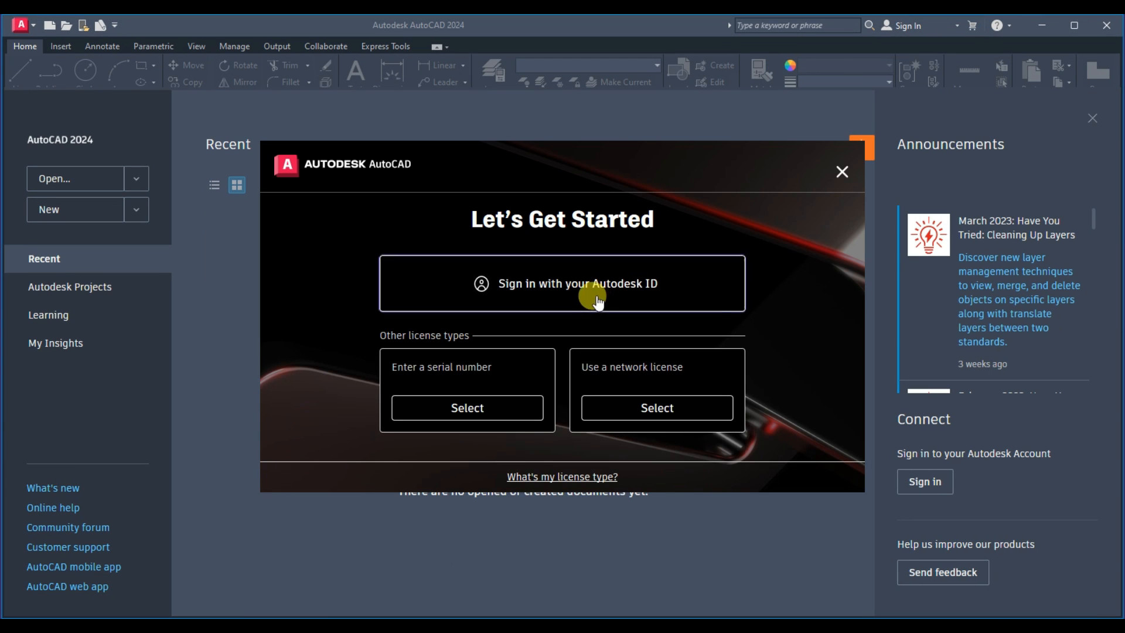
left_click(561, 283)
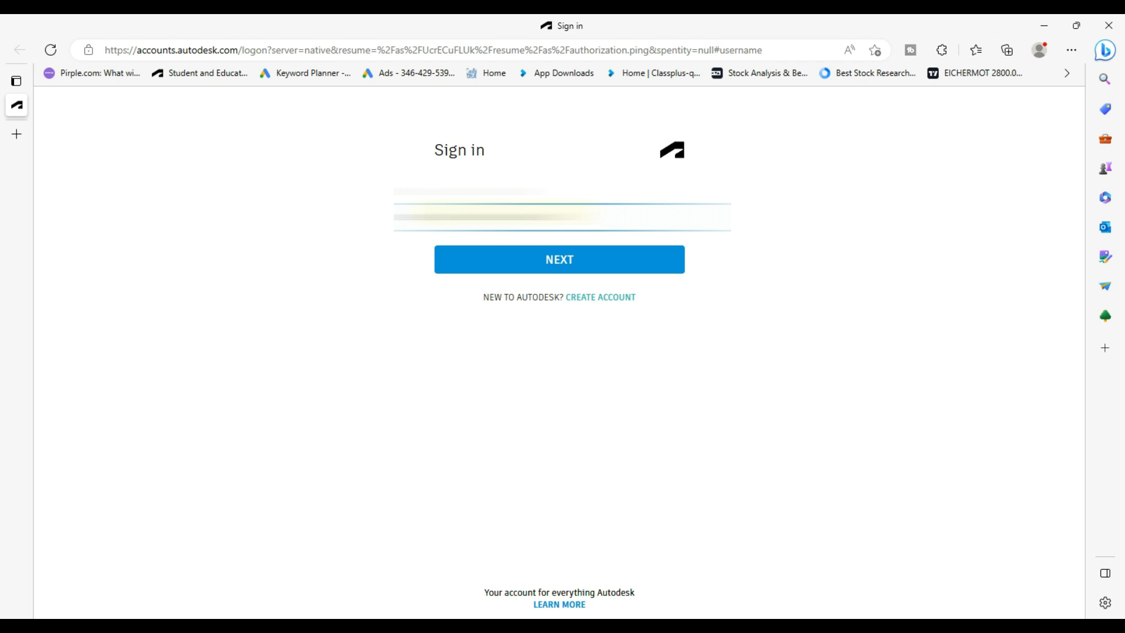
- Sign in with email and password and return the login to the AutoCAD desktop product
left_click(559, 259)
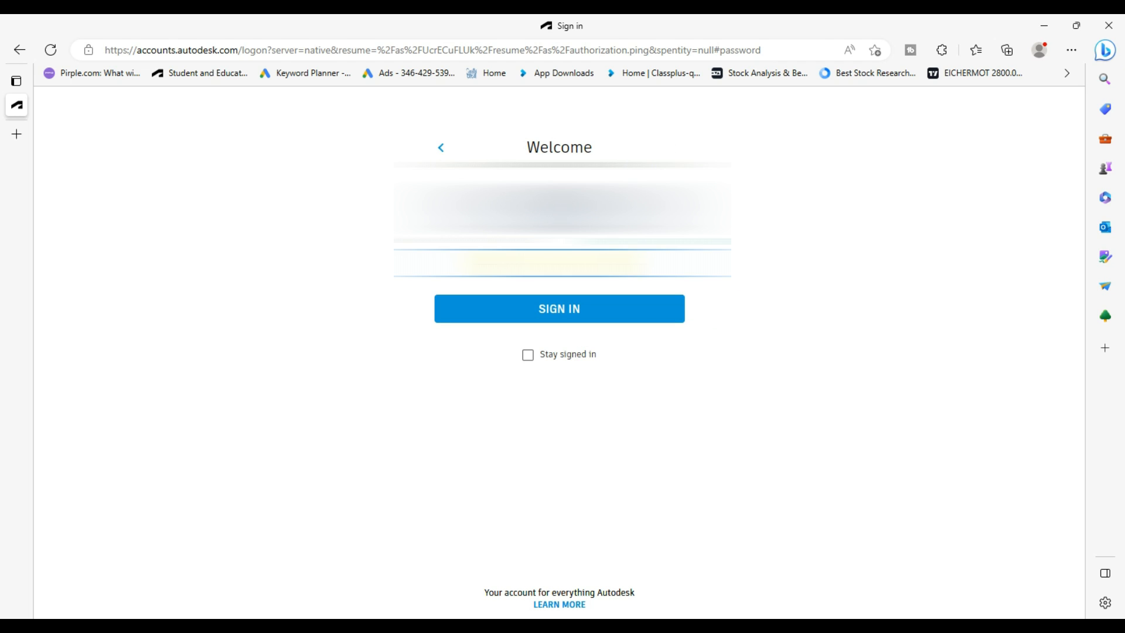
left_click(559, 308)
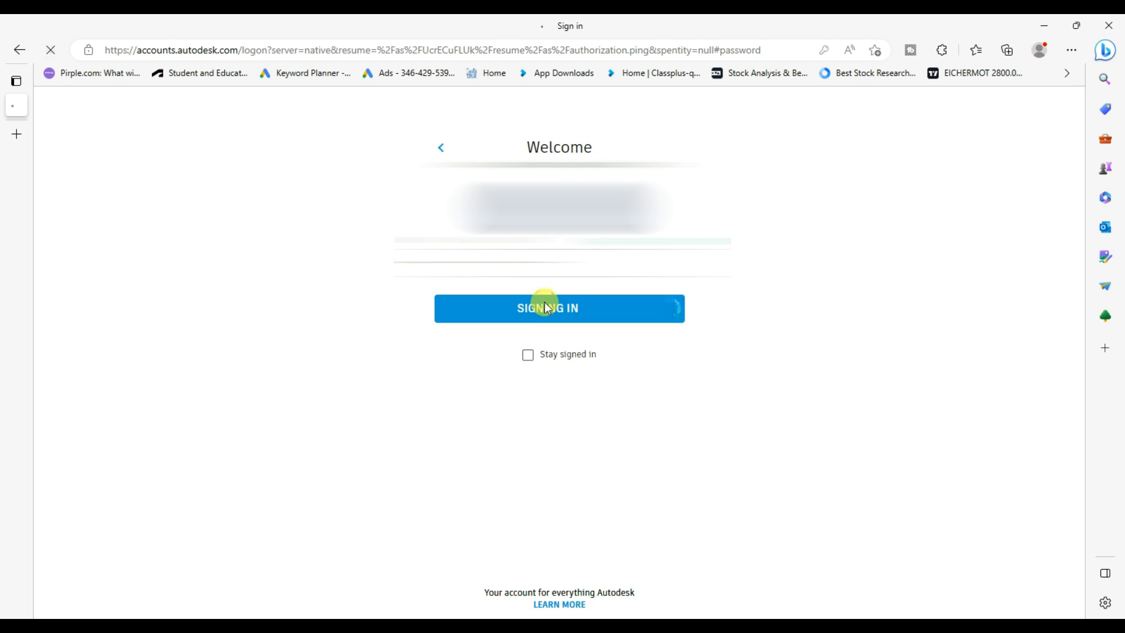
left_click(558, 309)
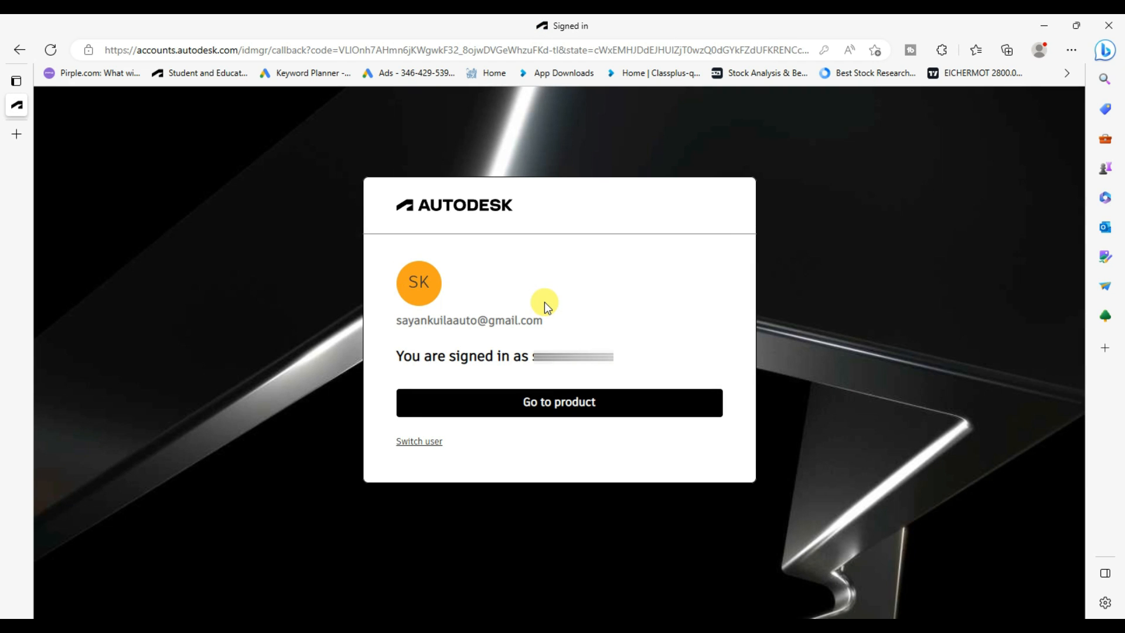
left_click(558, 402)
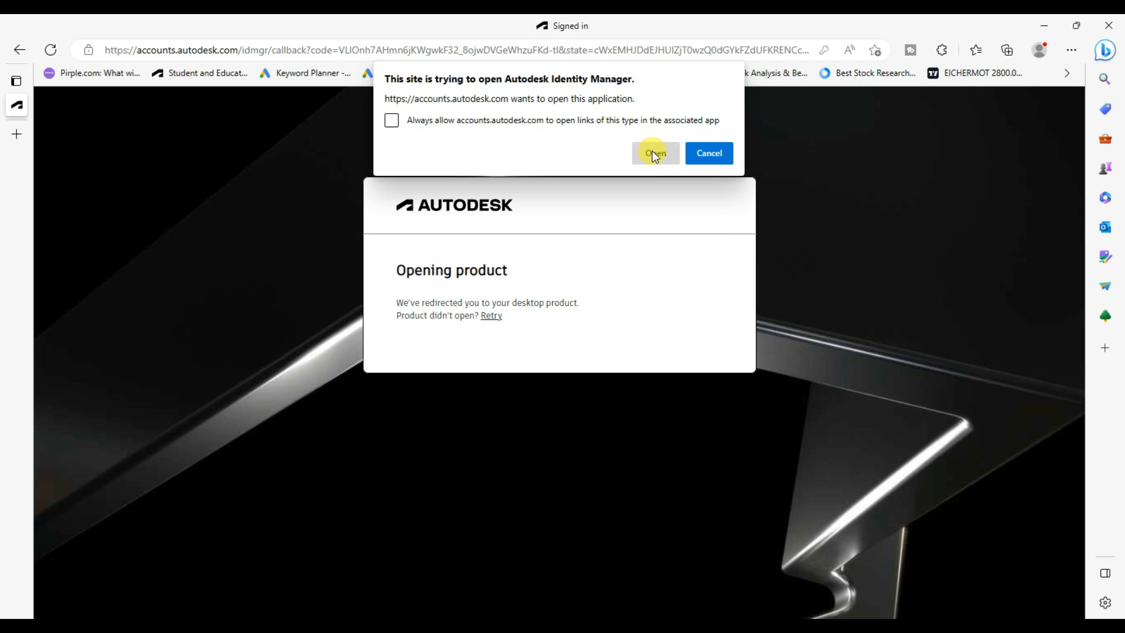
left_click(655, 152)
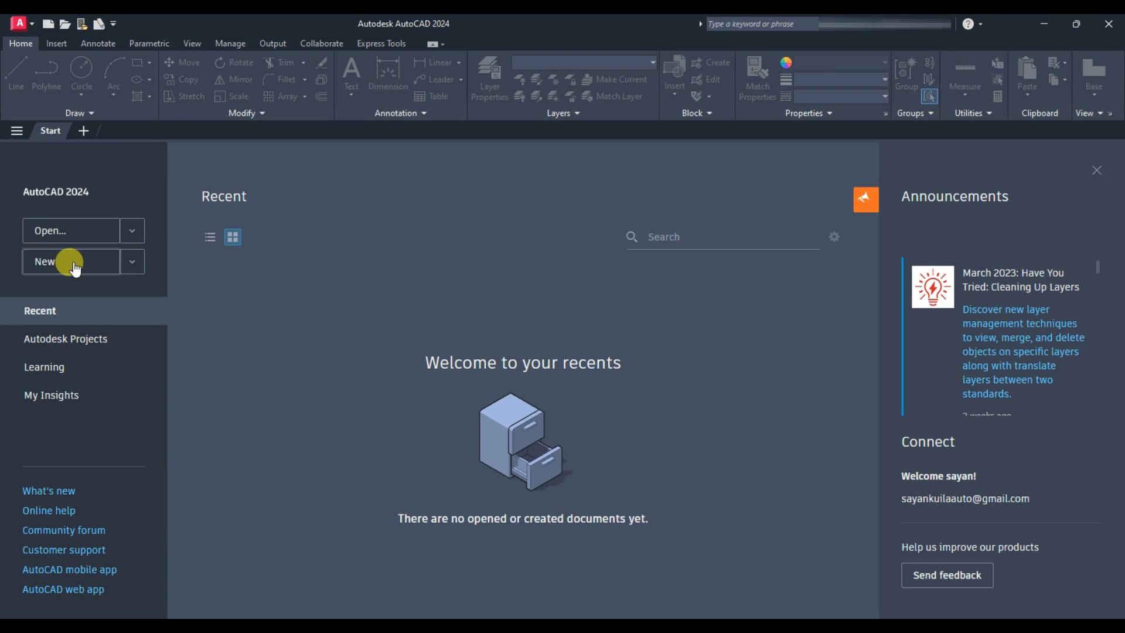
- Start a blank new drawing (Drawing1.dwg) and close the Activity Insights palette
left_click(45, 262)
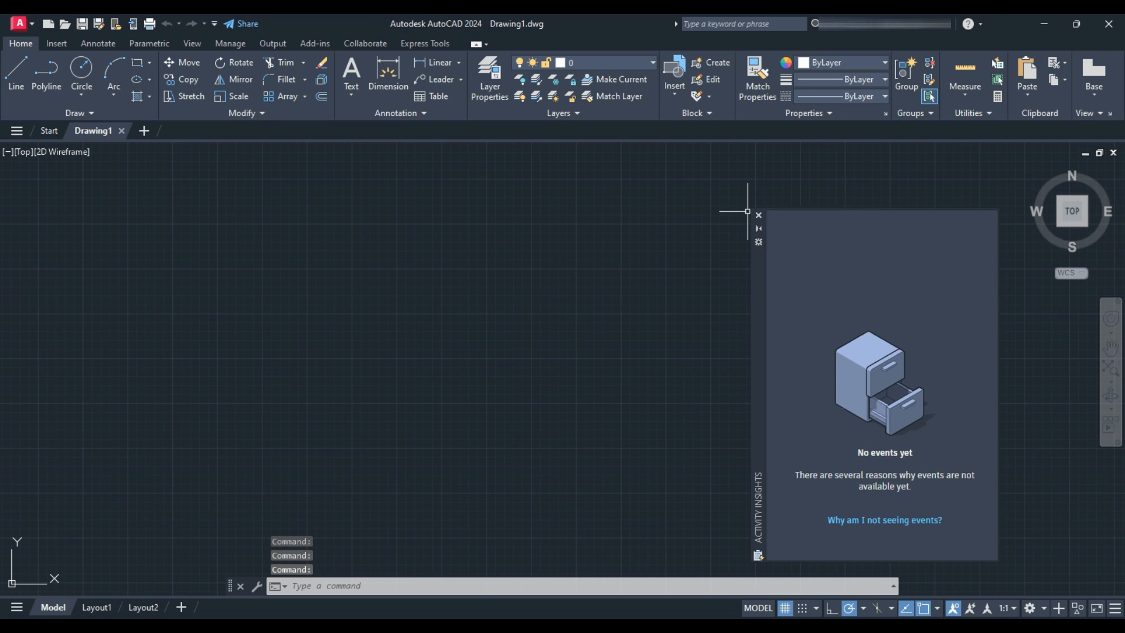
left_click(758, 214)
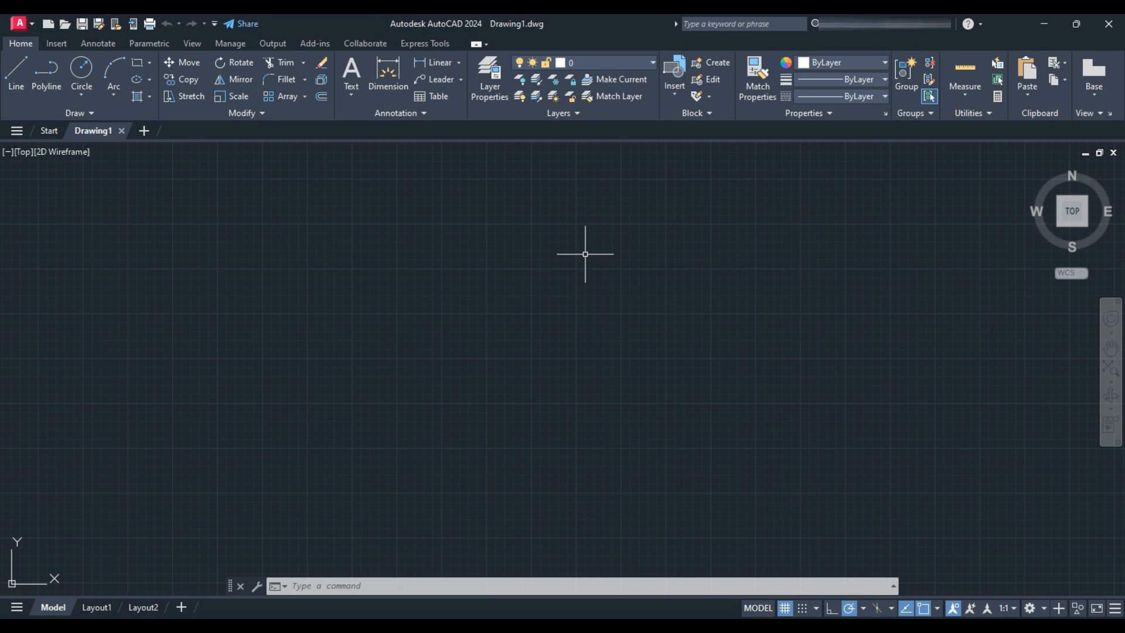